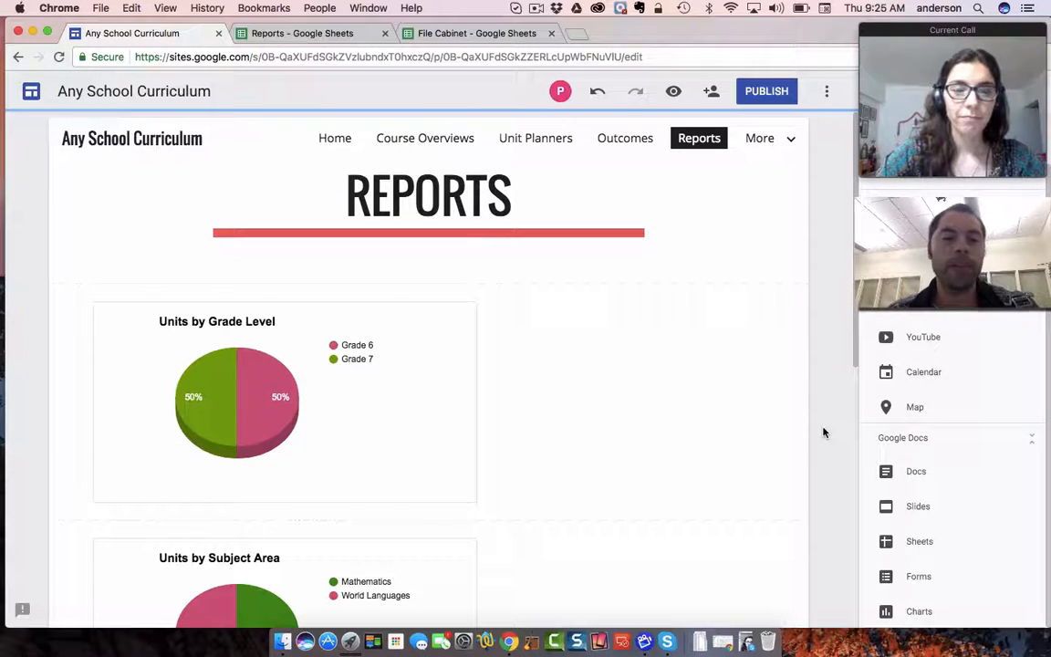
mouse_move(703, 385)
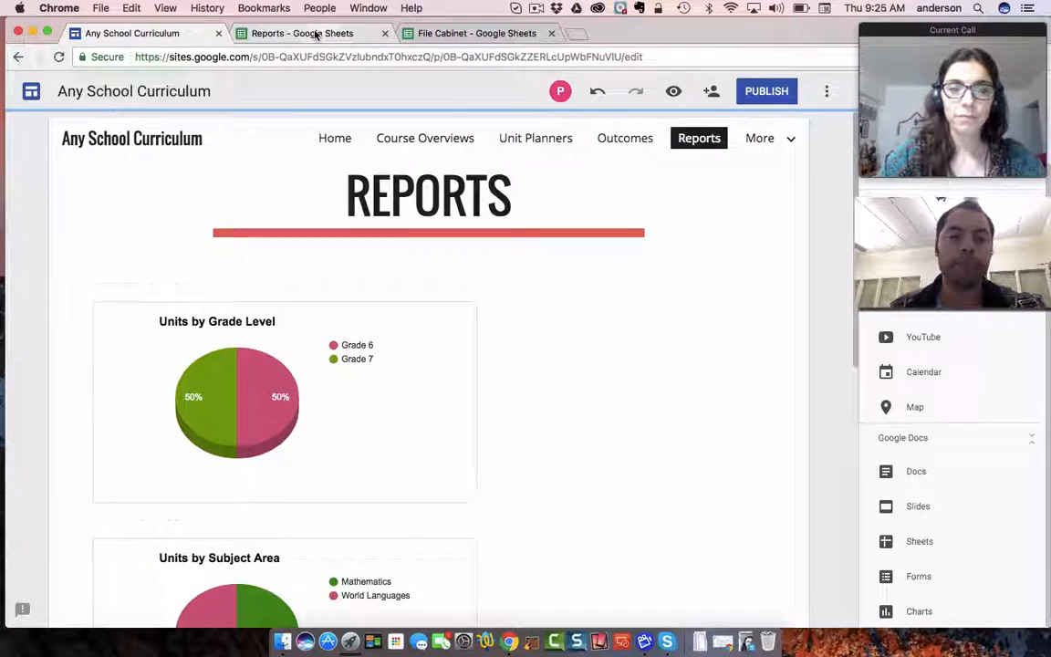
Switch to the Reports spreadsheet and view the Units by Subject Area pie chart sheet
left_click(301, 33)
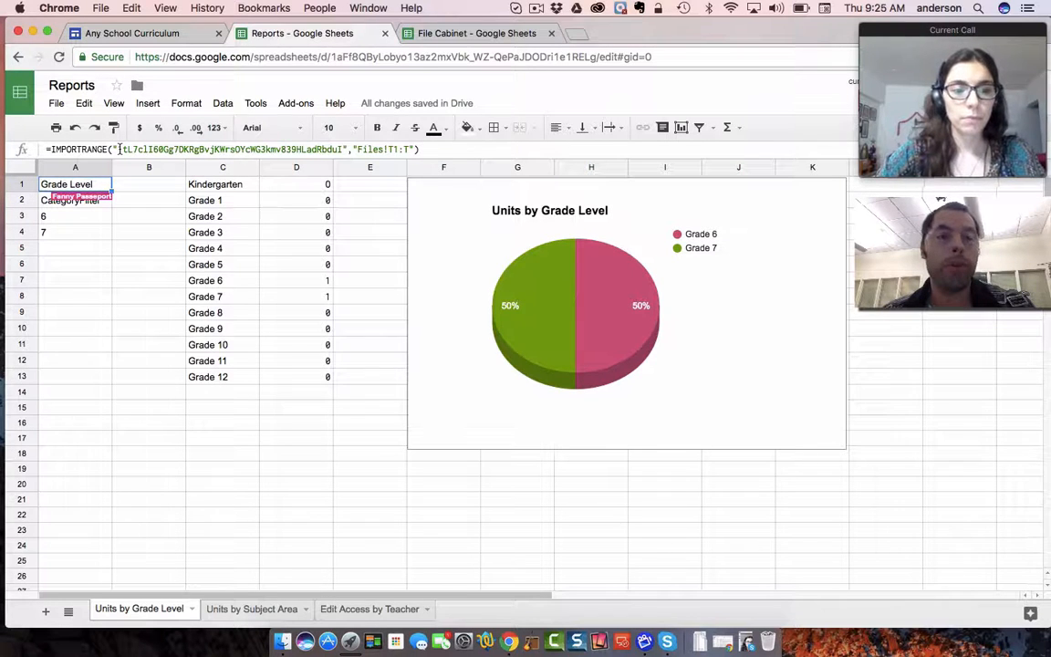
left_click(76, 438)
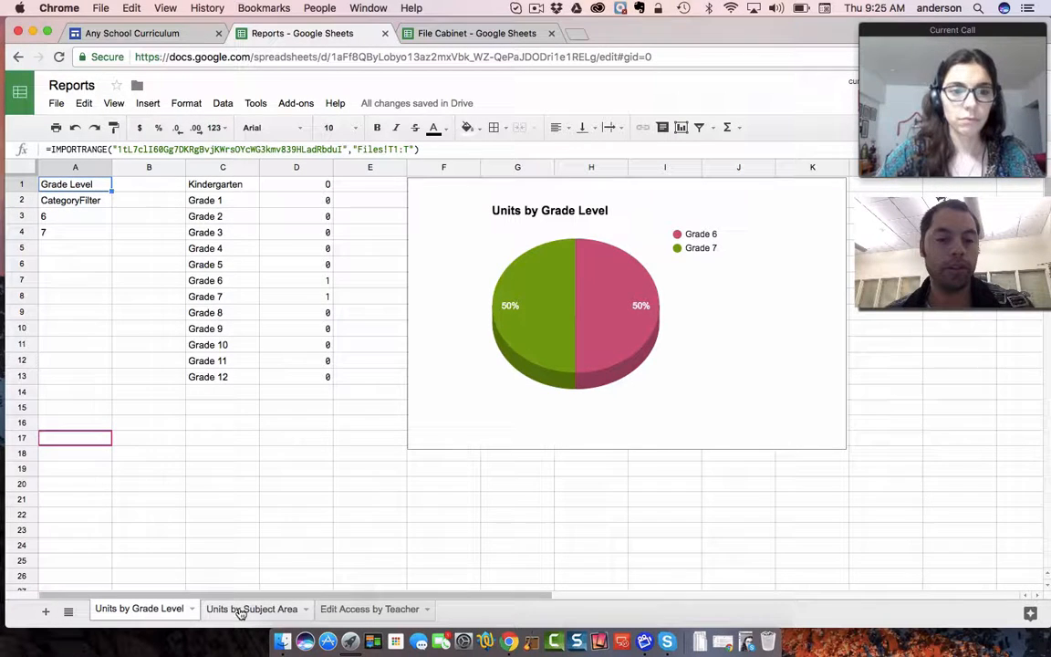
left_click(252, 610)
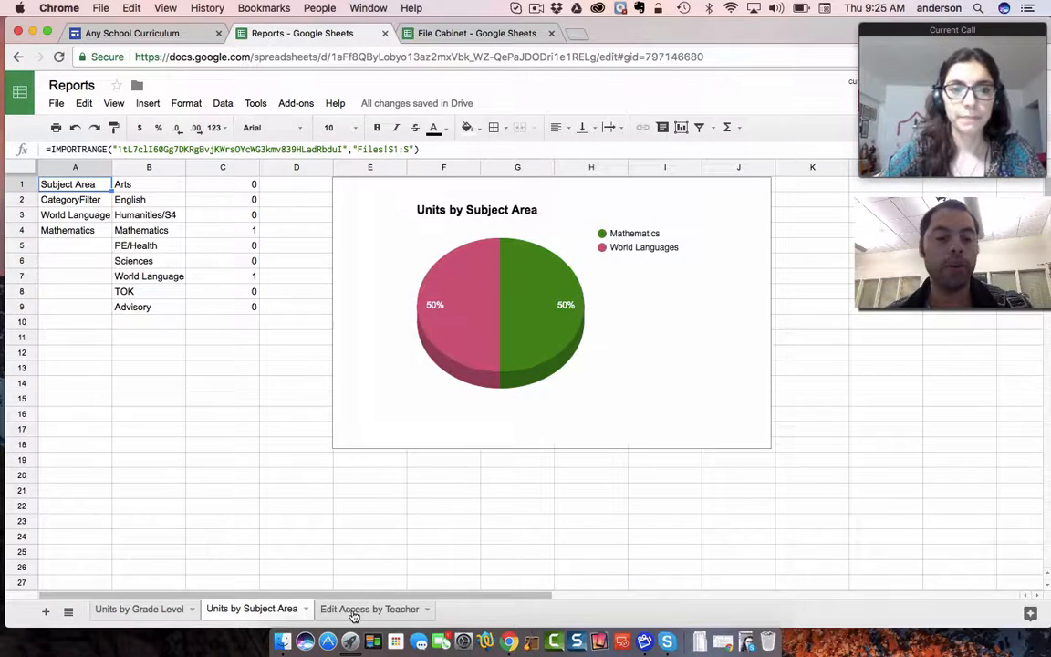
left_click(139, 610)
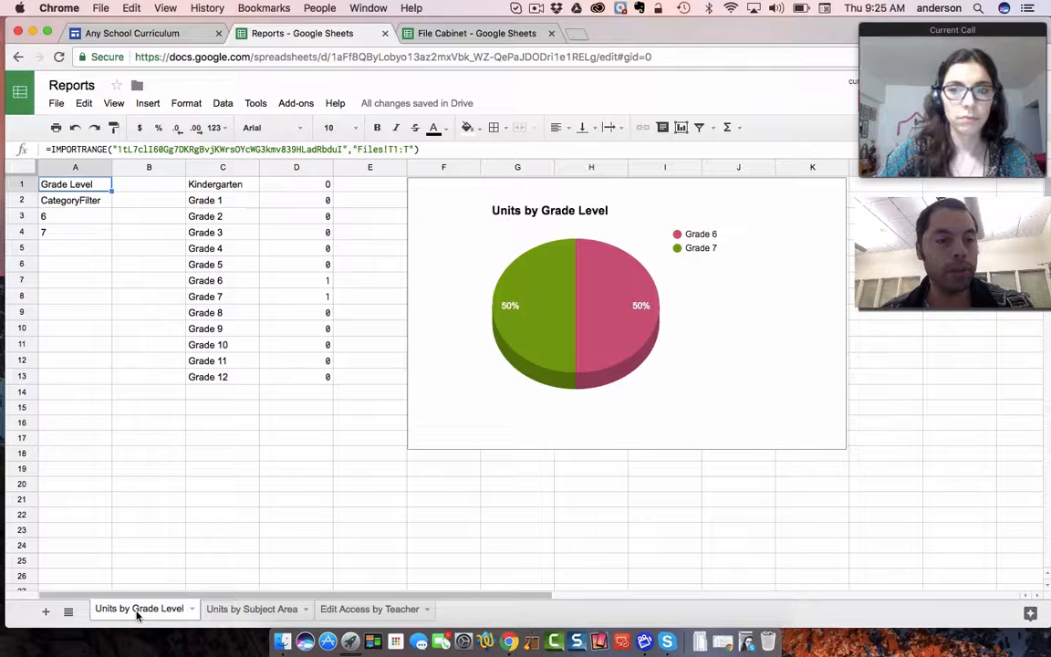
left_click(252, 610)
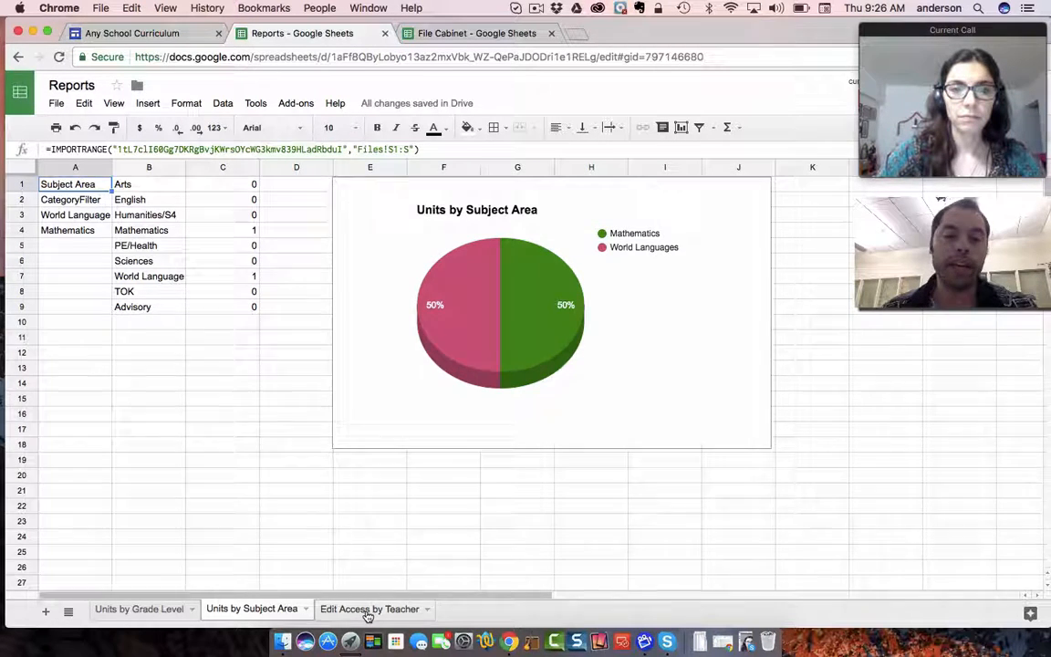
View the Edit Access by Teacher collaboration chart, then return to Units by Grade Level
left_click(369, 610)
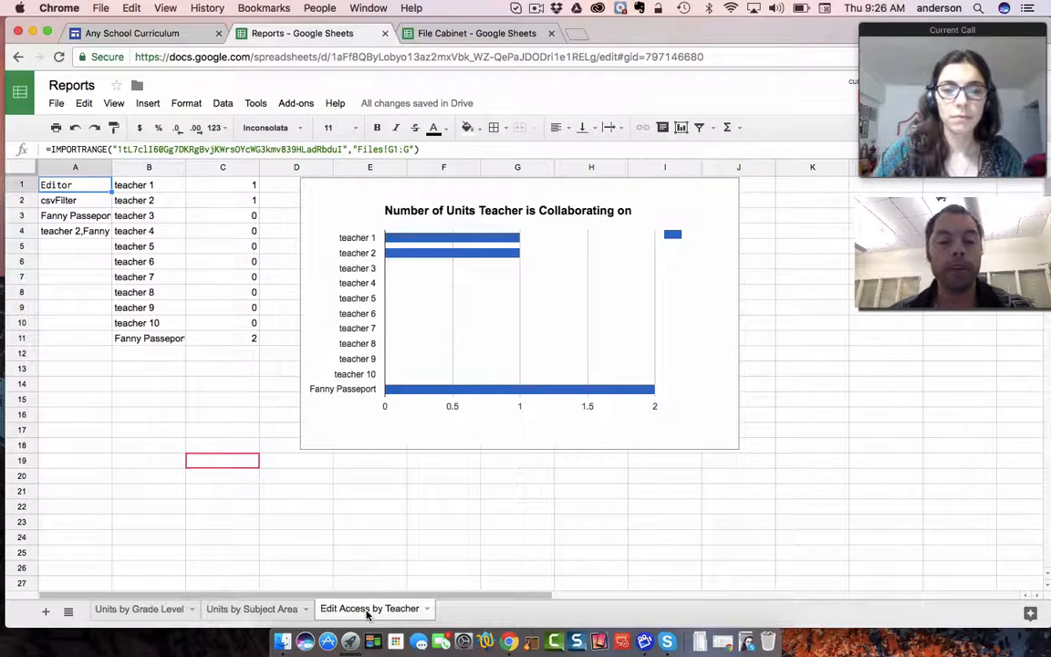
mouse_move(533, 438)
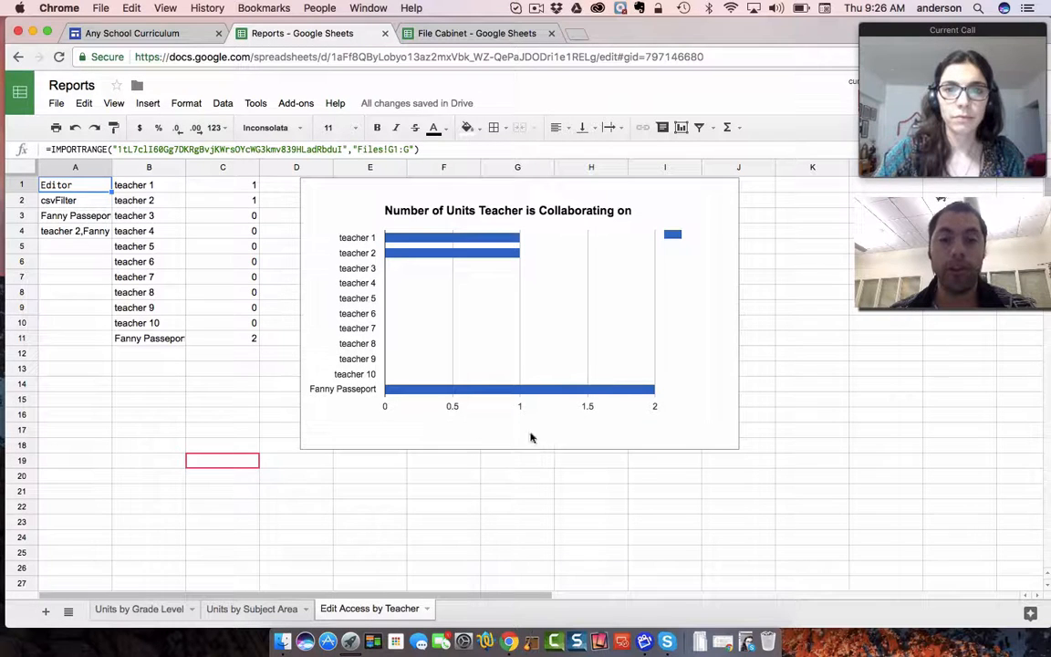
left_click(252, 610)
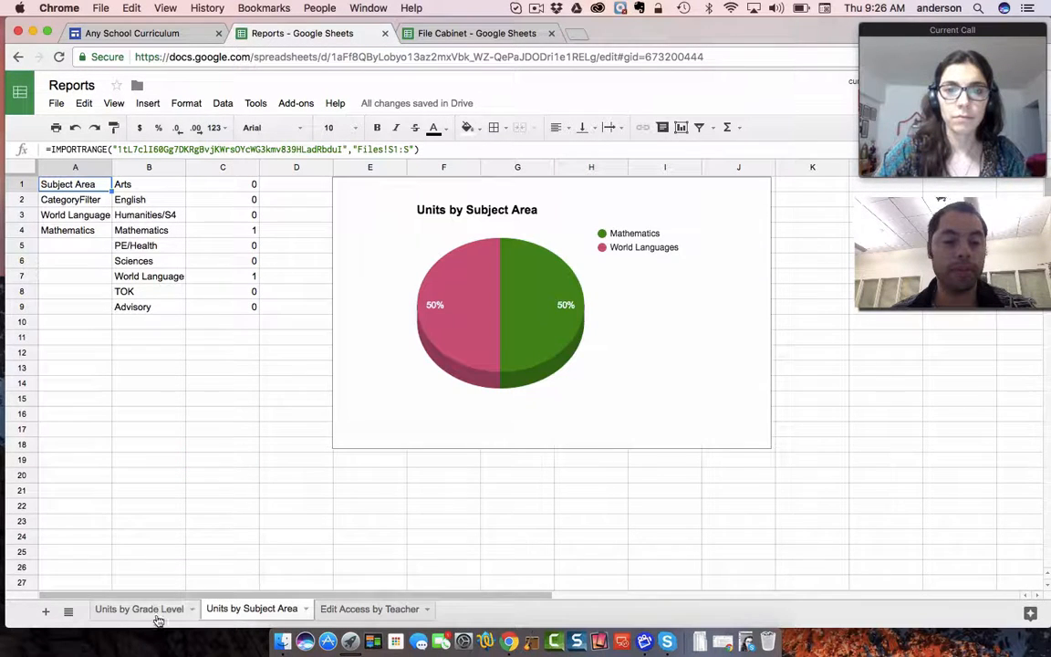
left_click(139, 609)
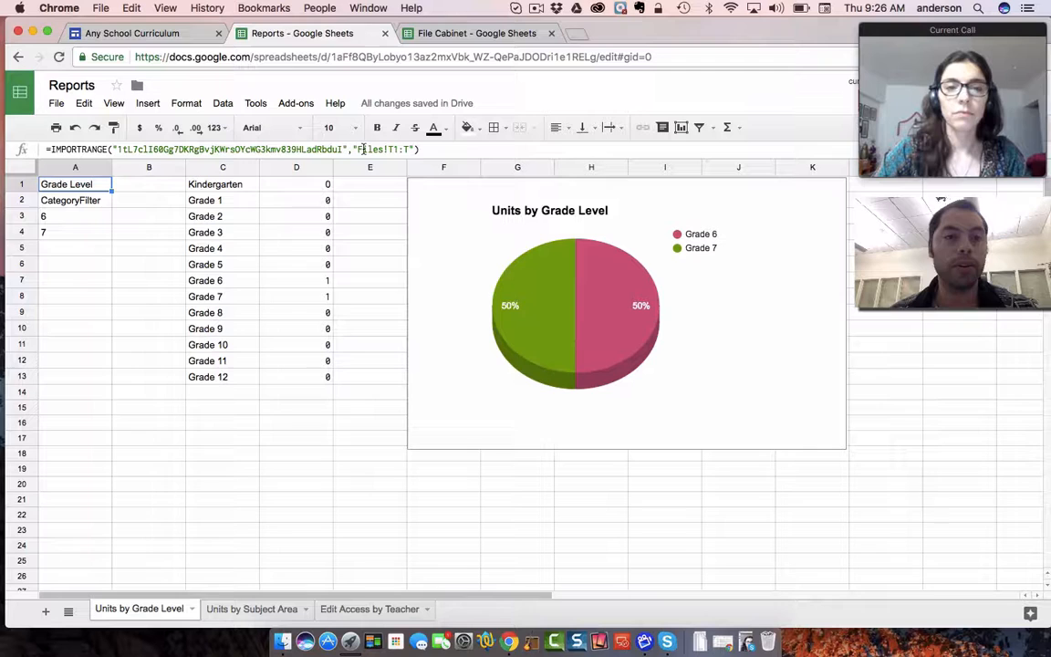
left_click(132, 33)
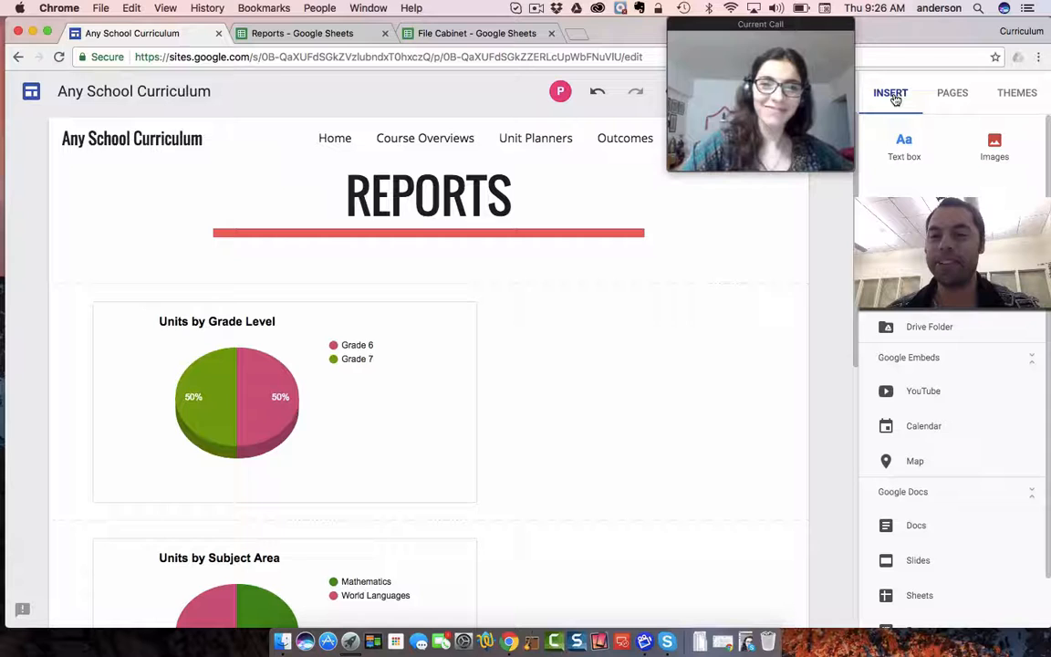
mouse_move(933, 354)
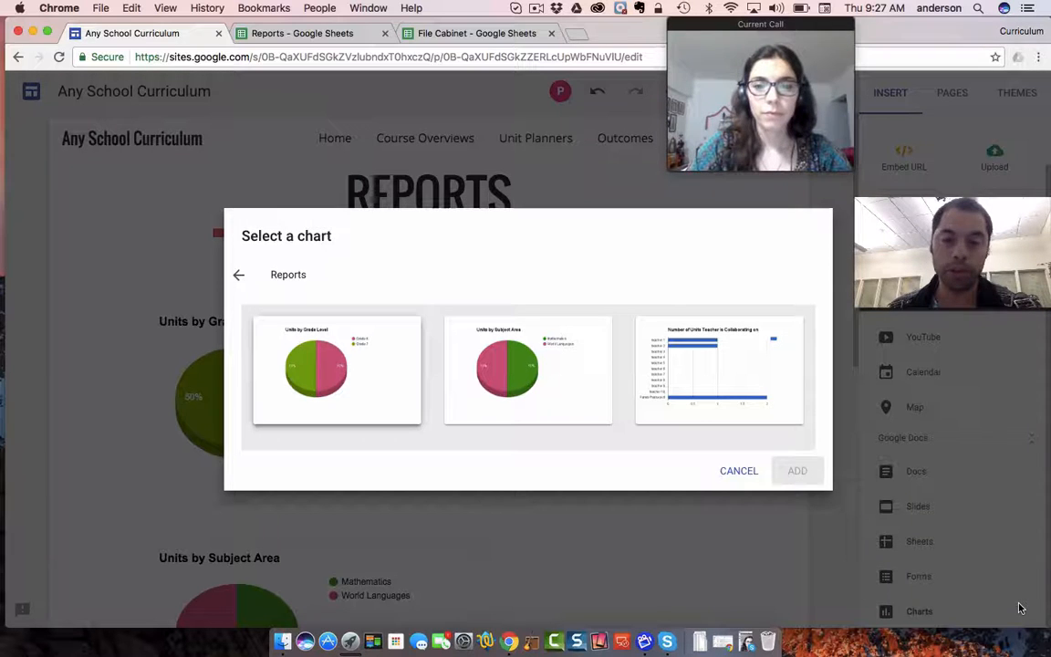
left_click(716, 372)
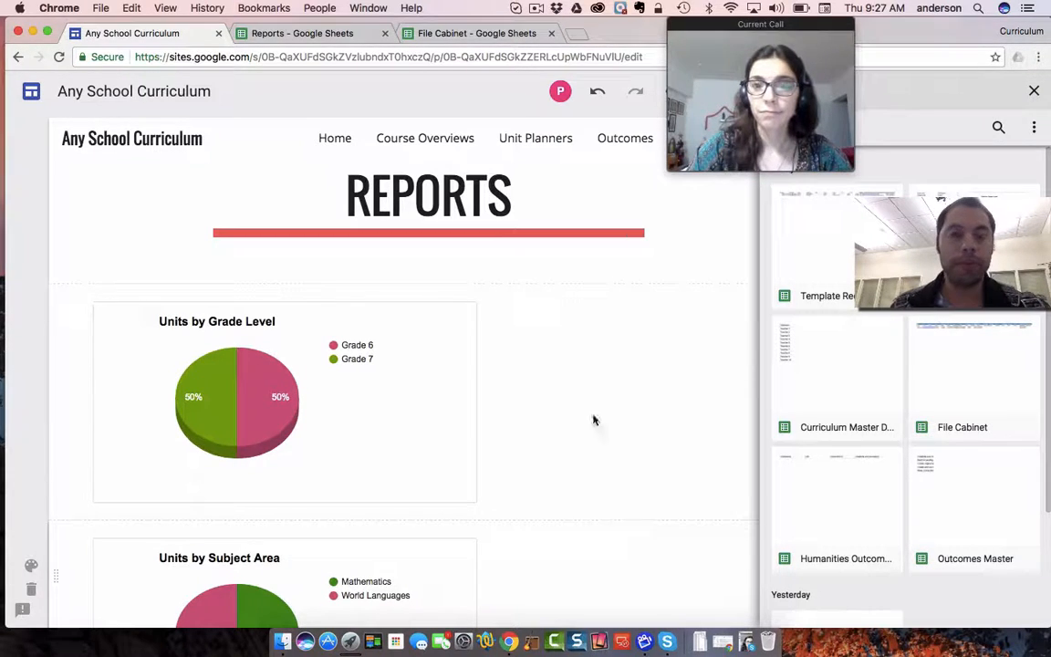
left_click(303, 33)
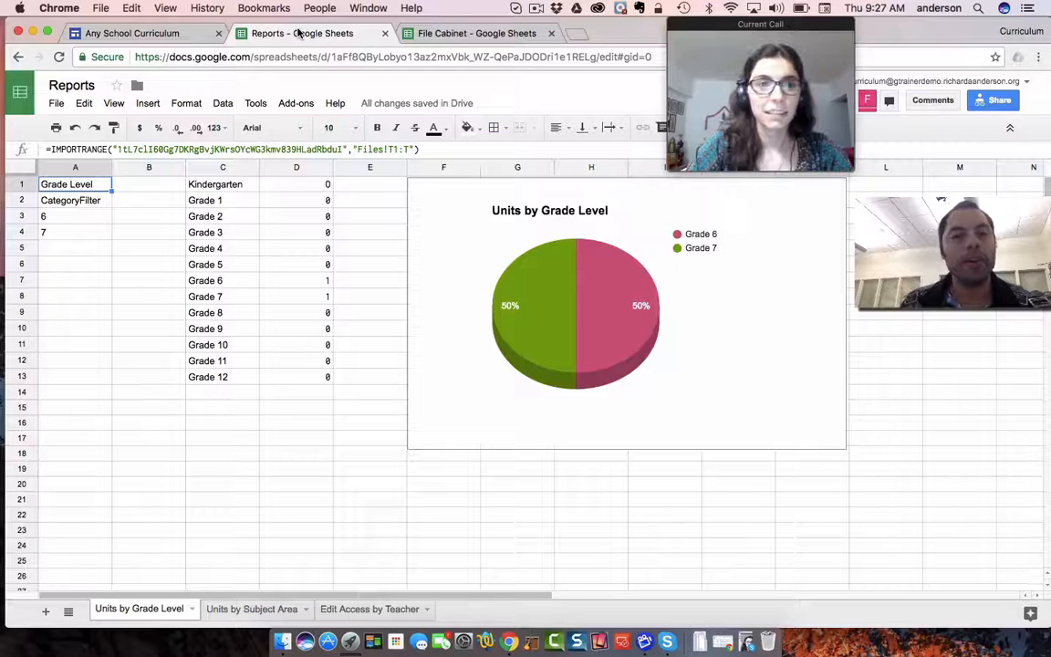
mouse_move(228, 329)
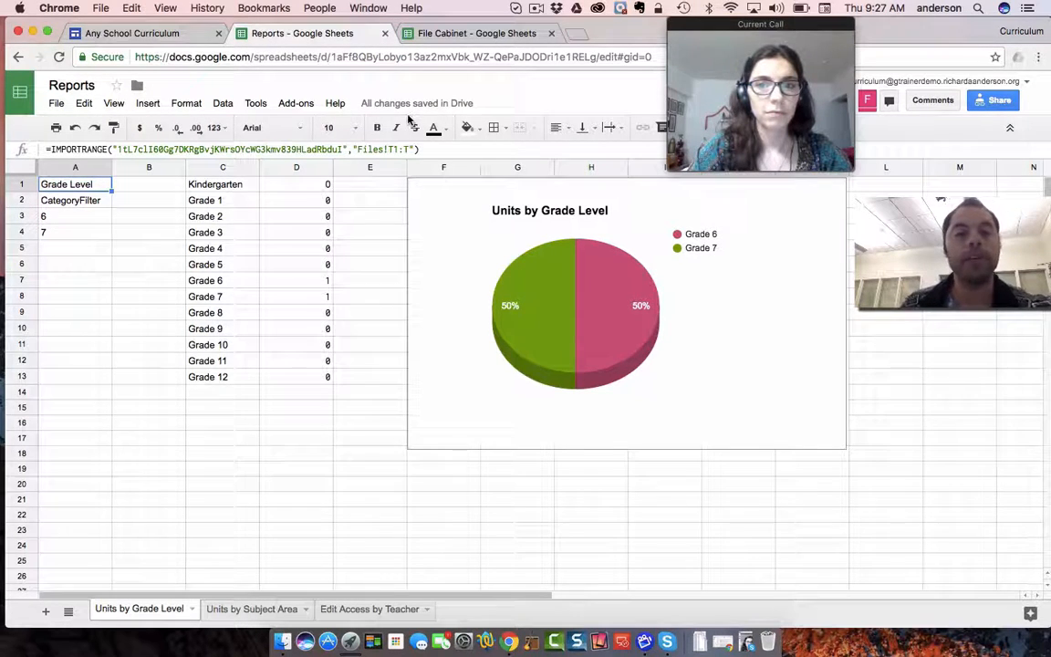
left_click(222, 184)
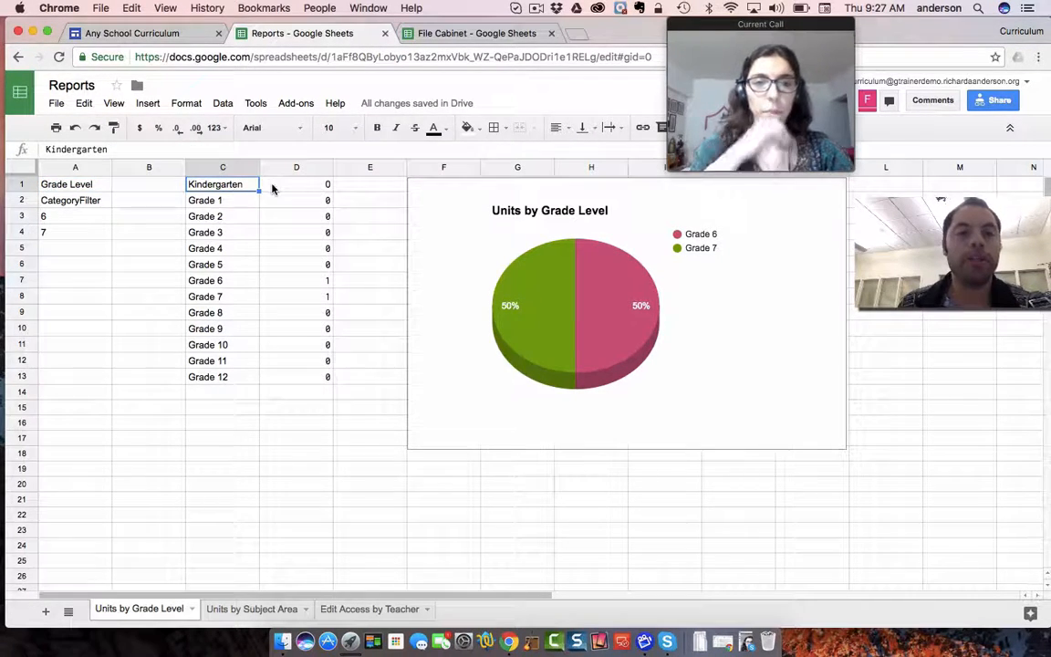
left_click(296, 184)
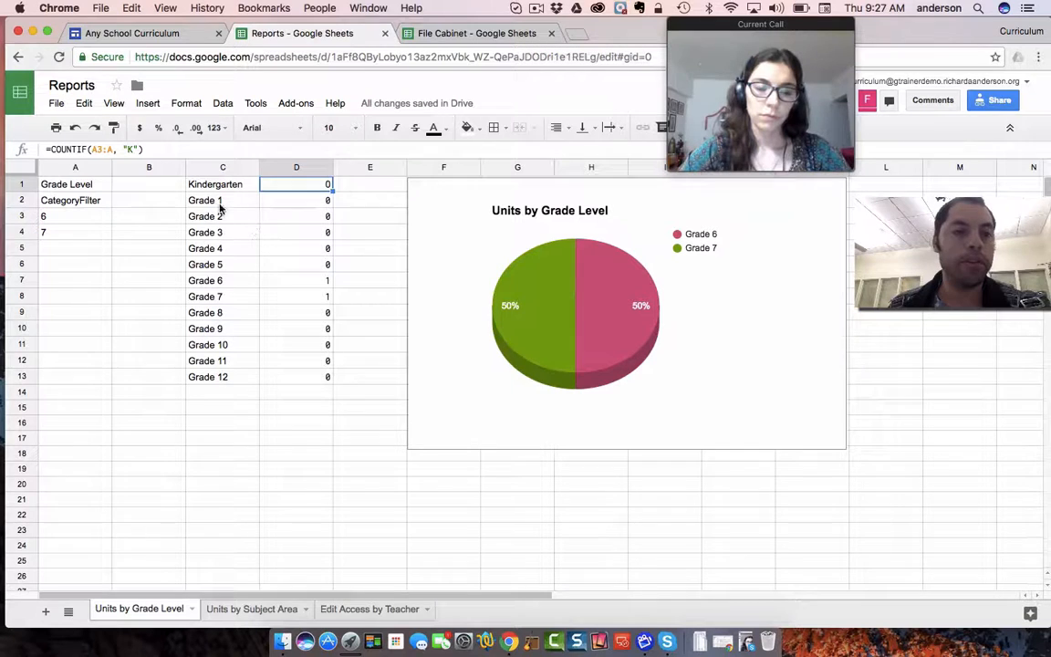
mouse_move(73, 149)
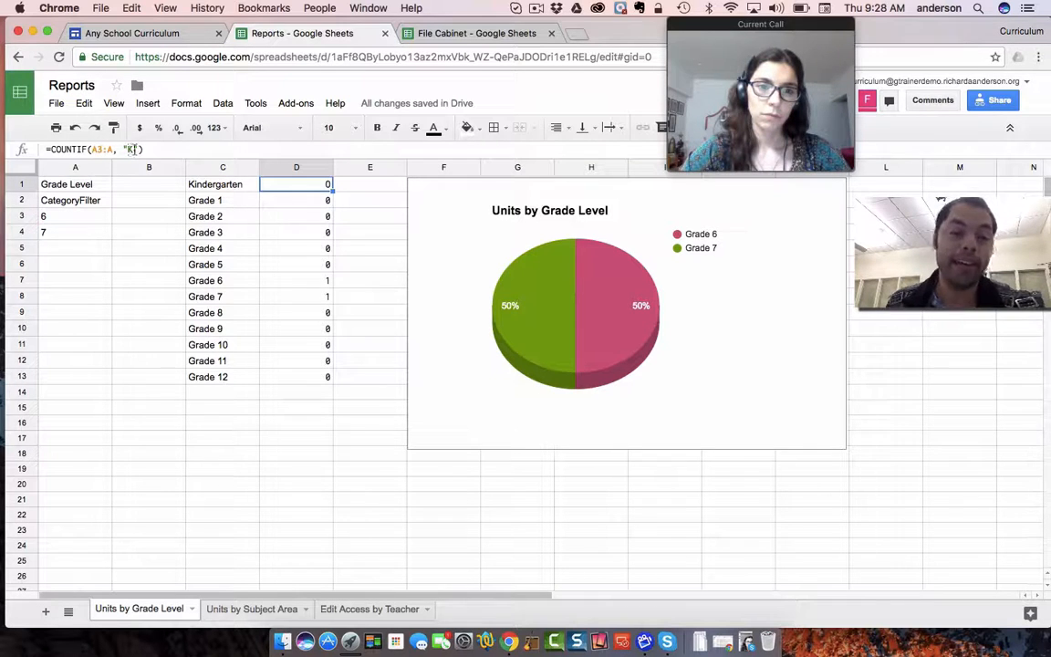
left_click(475, 33)
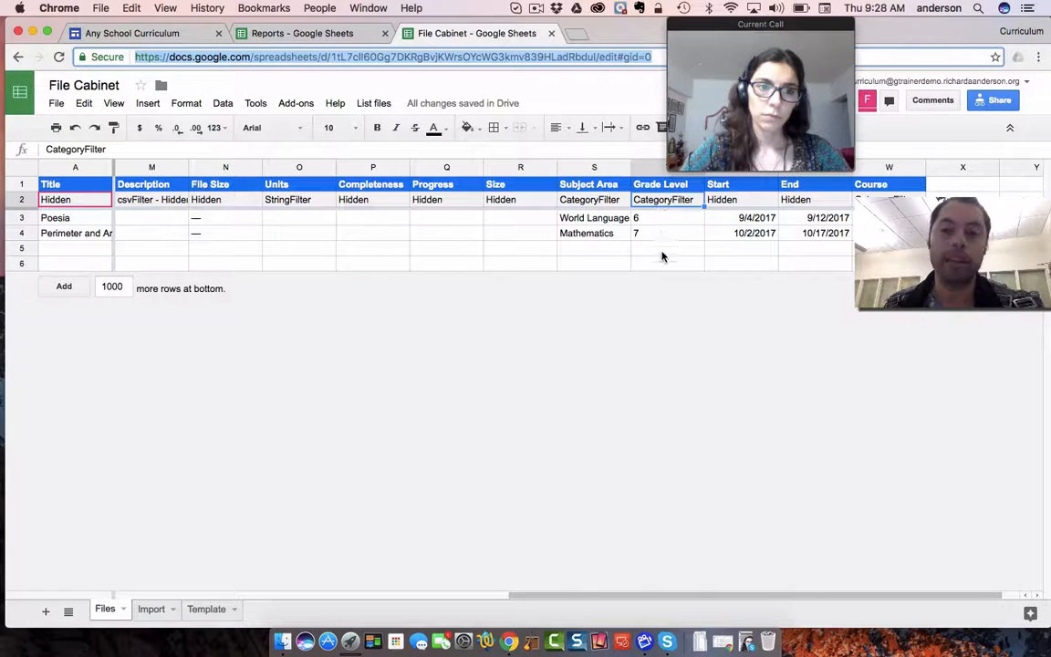
left_click(303, 33)
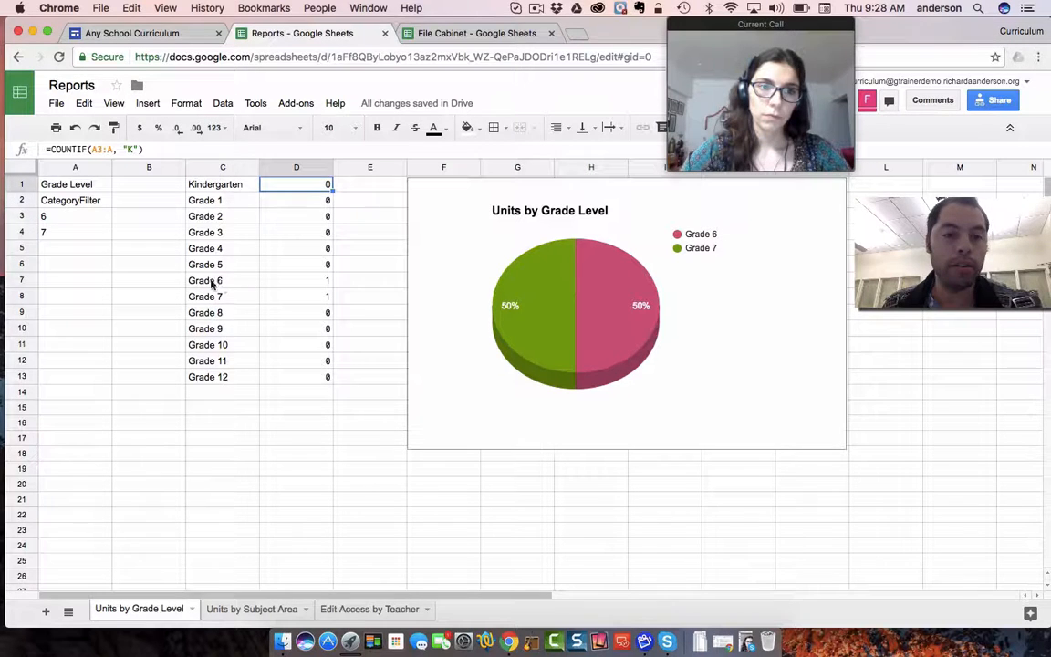
left_click(296, 281)
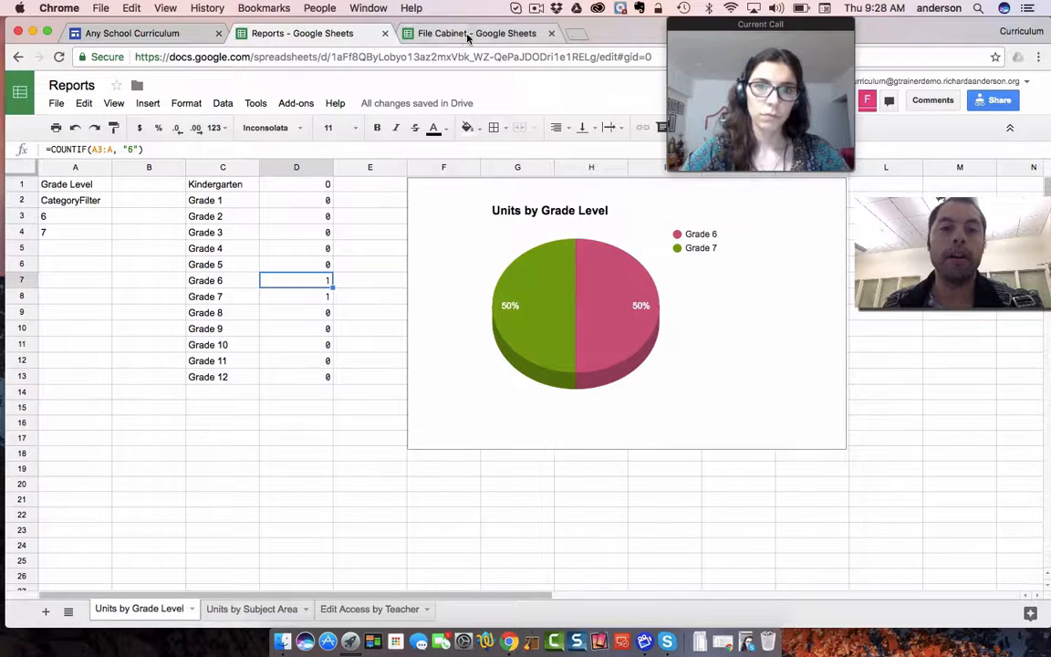
left_click(467, 33)
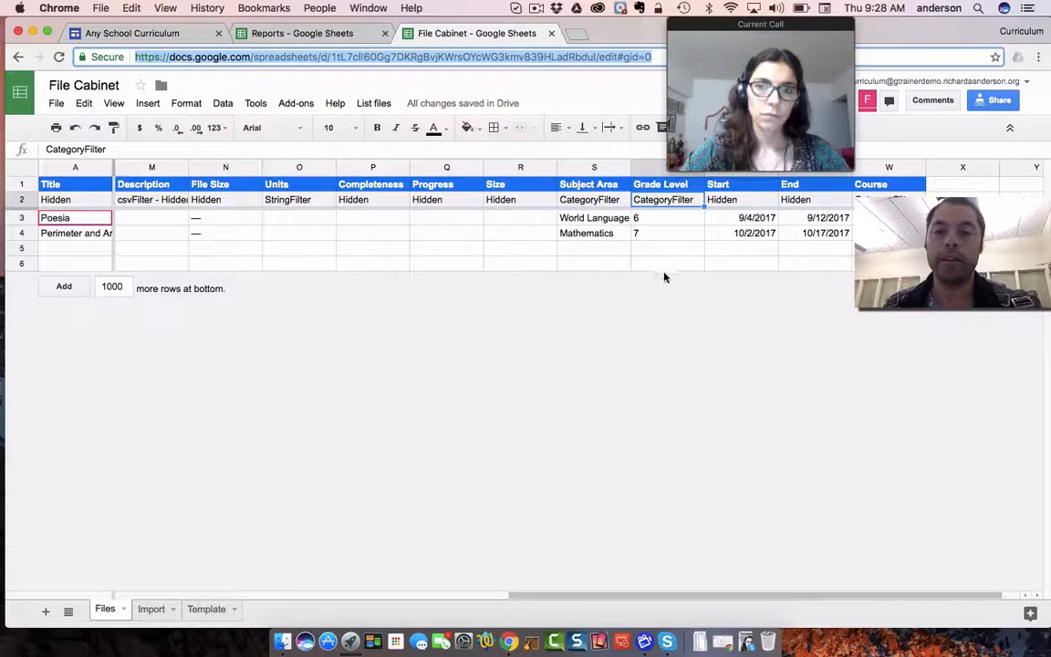
mouse_move(672, 310)
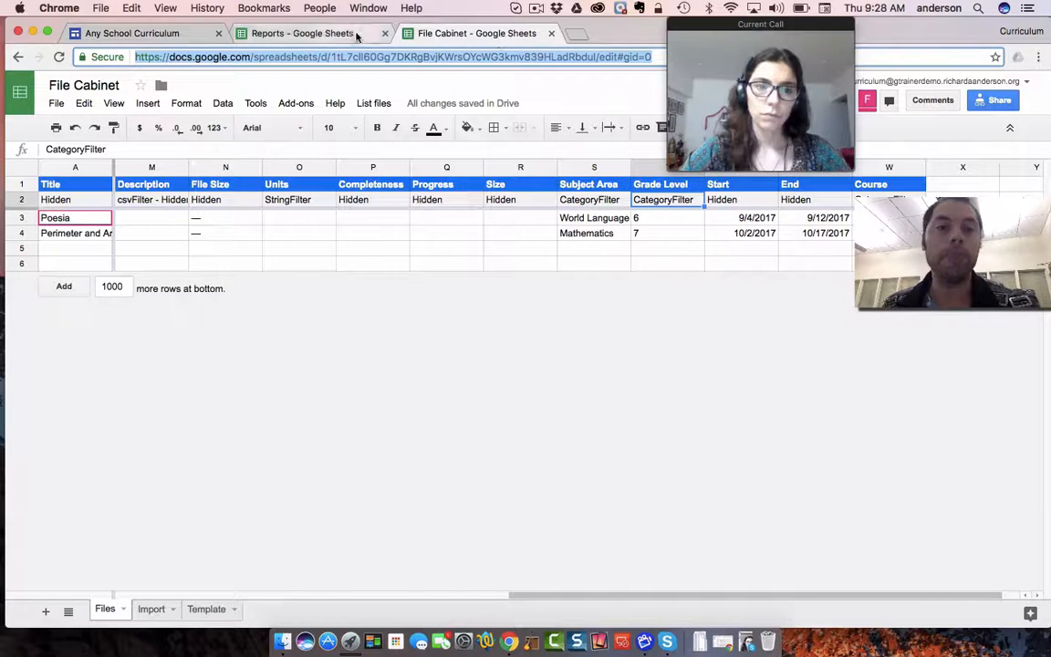
left_click(301, 33)
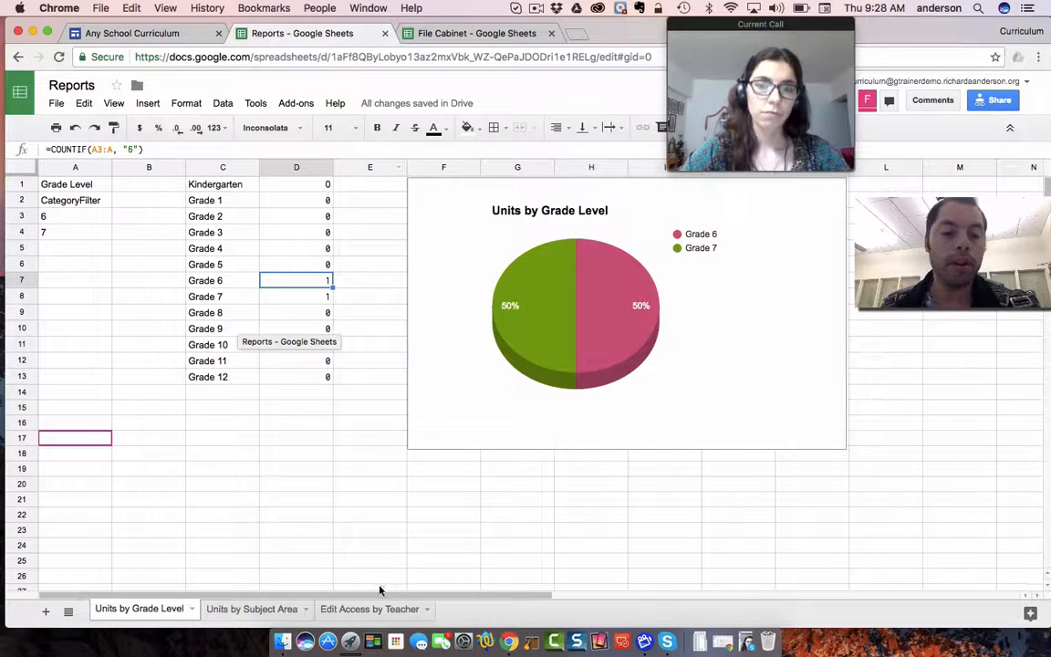
Show the Edit Access by Teacher sheet and inspect the ARRAYFORMULA counting units per teacher in C1
left_click(367, 609)
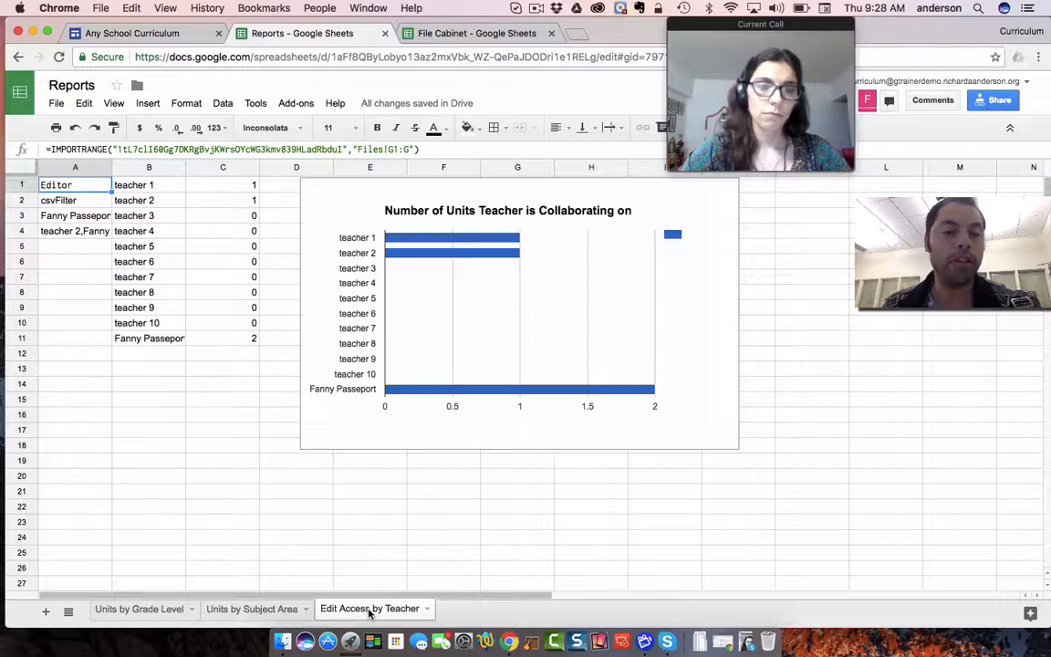
left_click(148, 184)
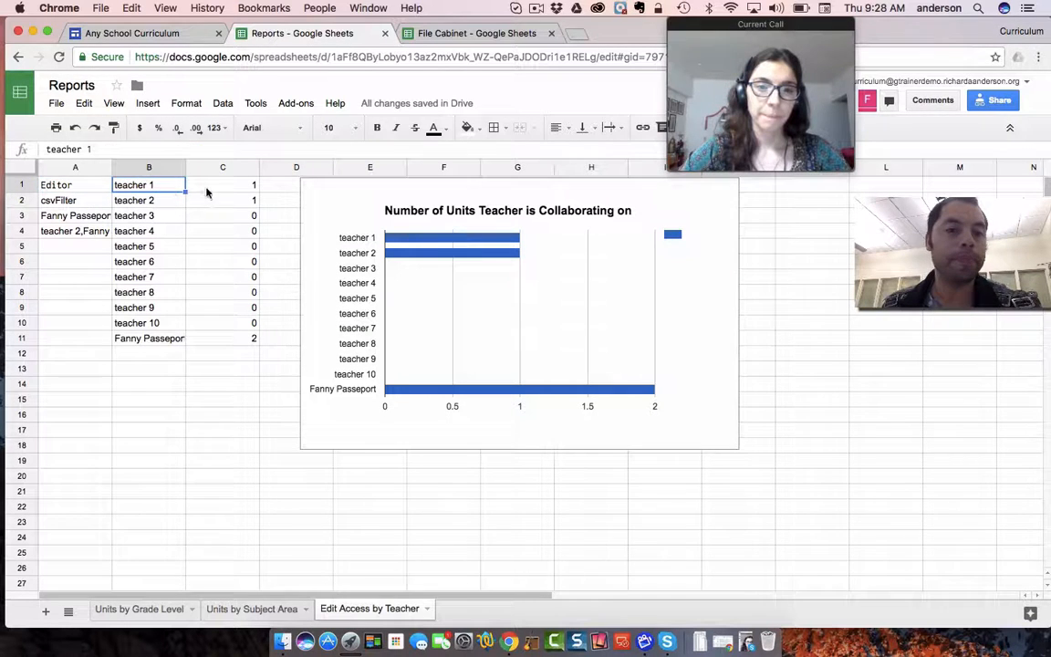
left_click(222, 184)
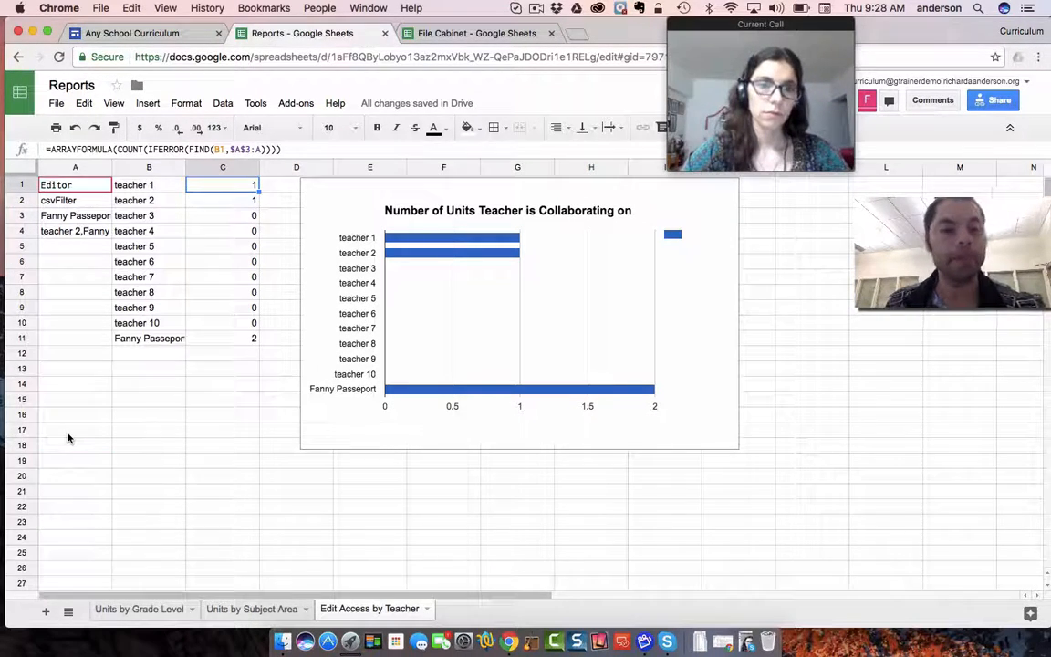
mouse_move(76, 285)
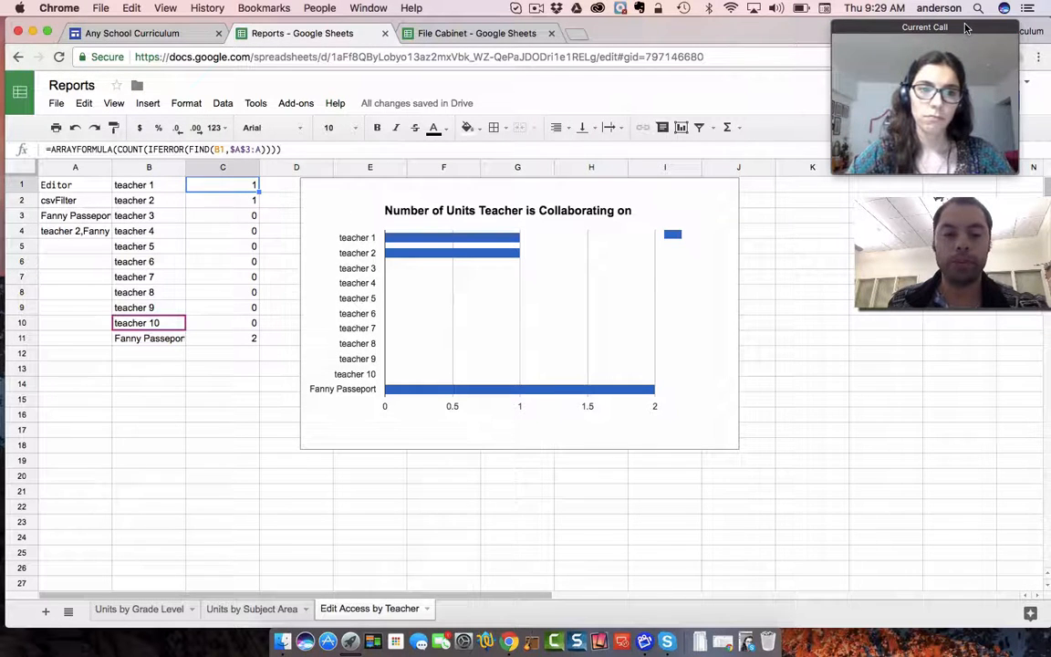
left_click(150, 184)
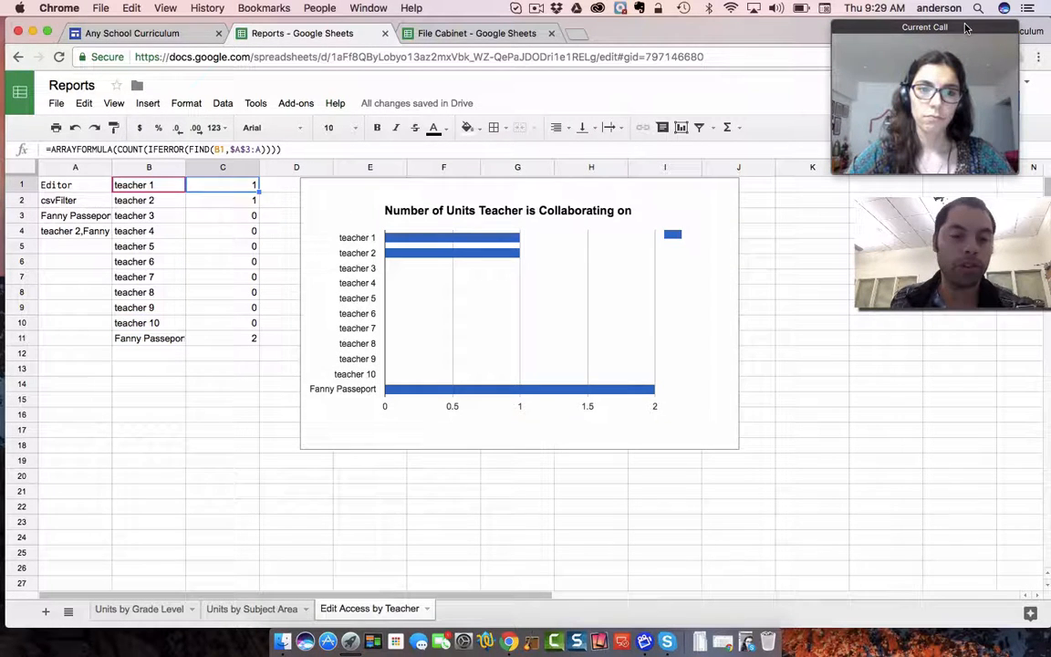